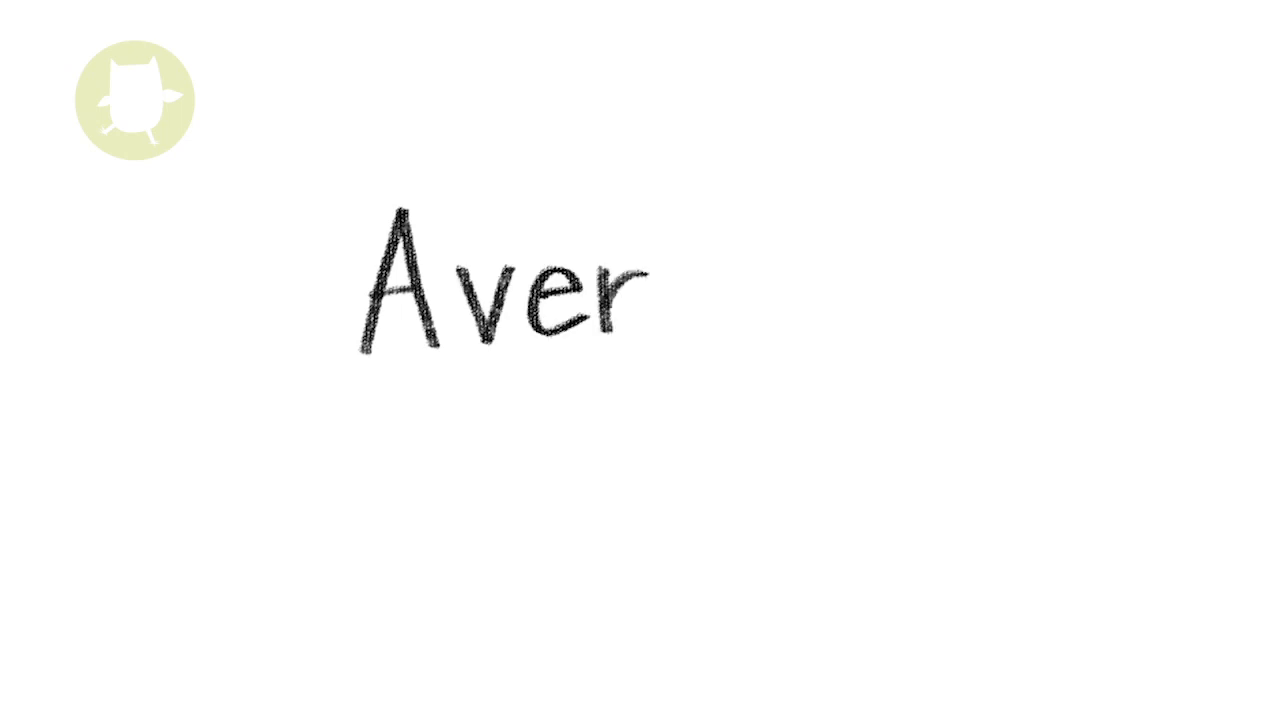
Finish handwriting the 'Averages' title on the whiteboard.
text(ages)
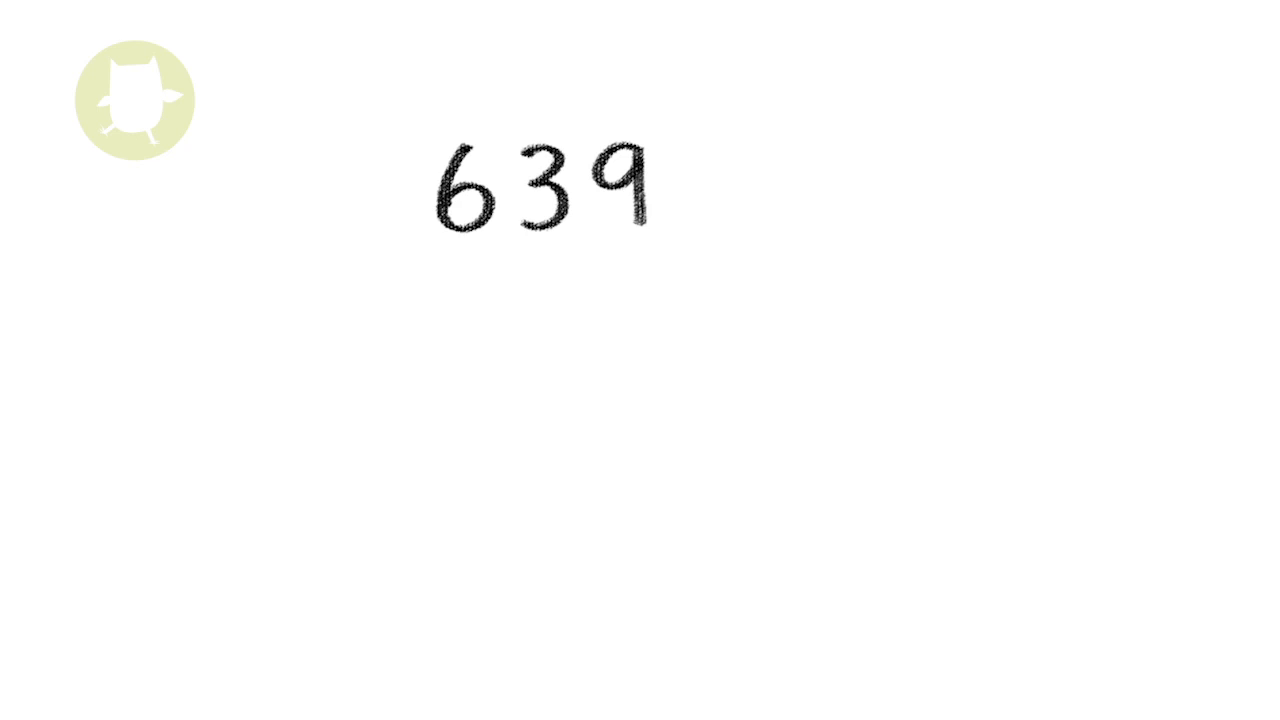
Write the remaining data values 3 and 4 to complete 6 3 9 3 4.
text(34)
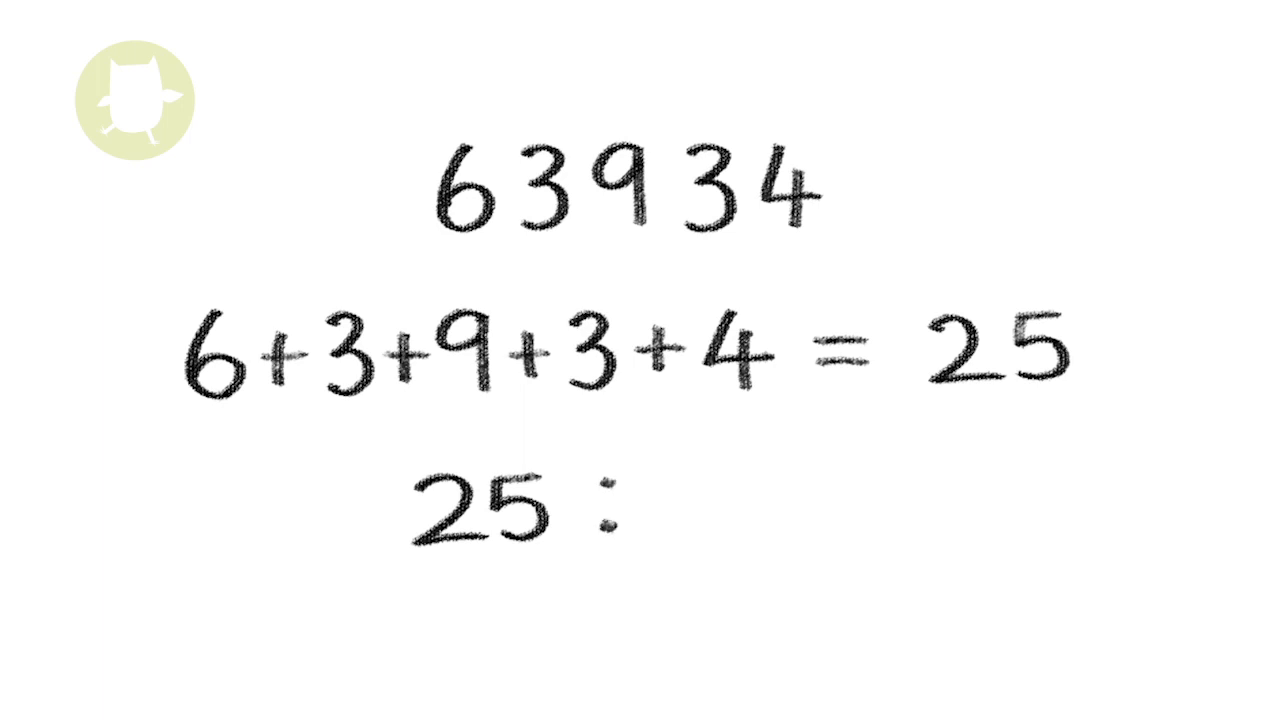
Write the division 25 ÷ 5 below the sum.
text(÷5)
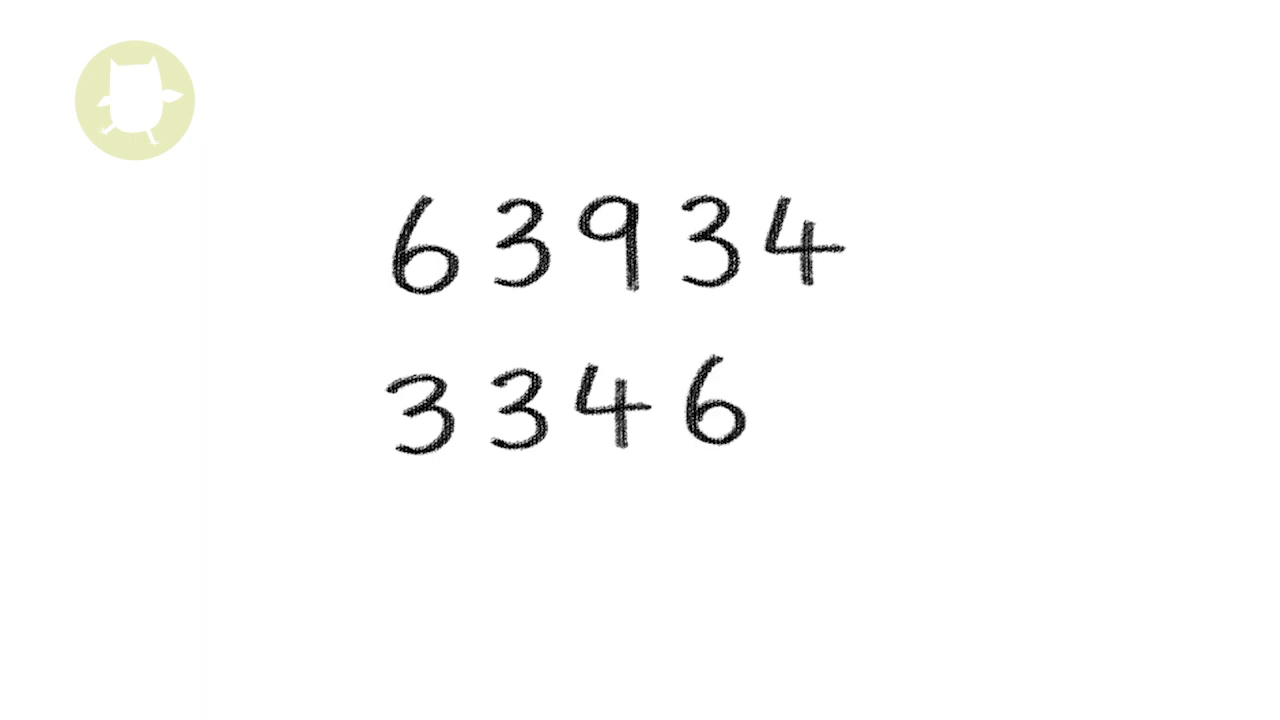
Complete the sorted list 3 3 4 6 9, circle the median 4, and title a new page 'Mode'.
text(9)
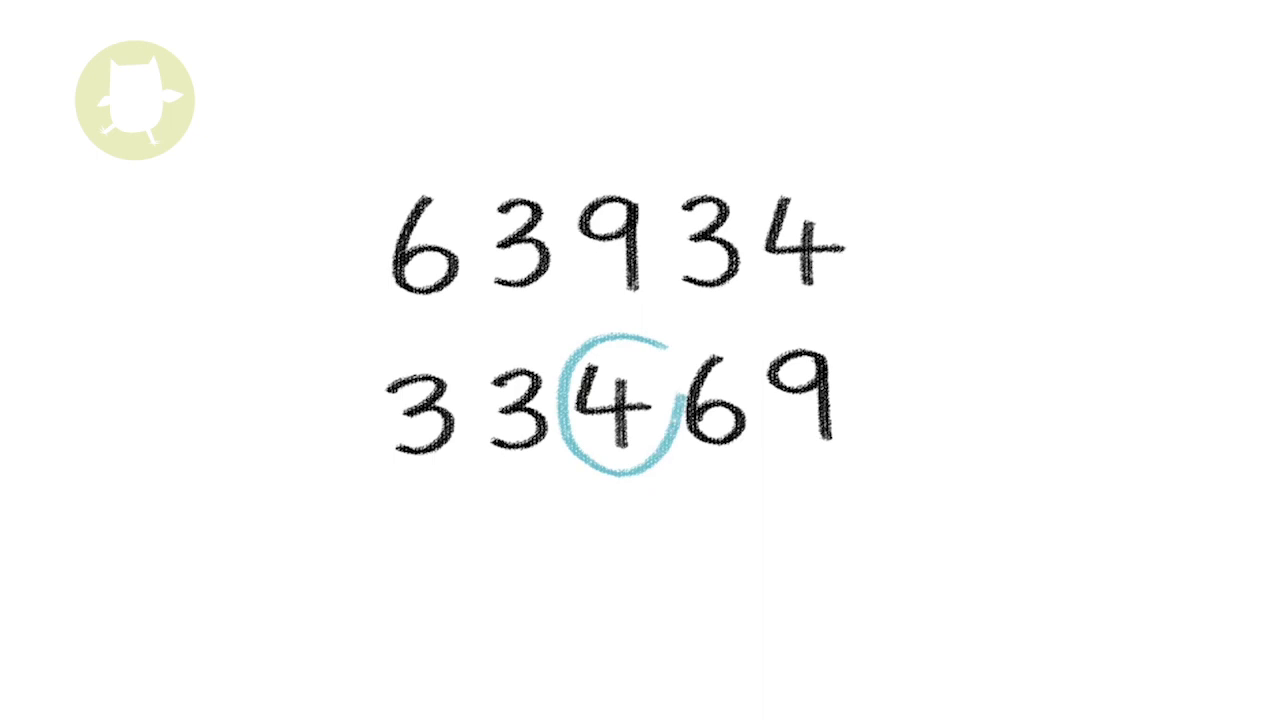
drag(660, 335, 665, 460)
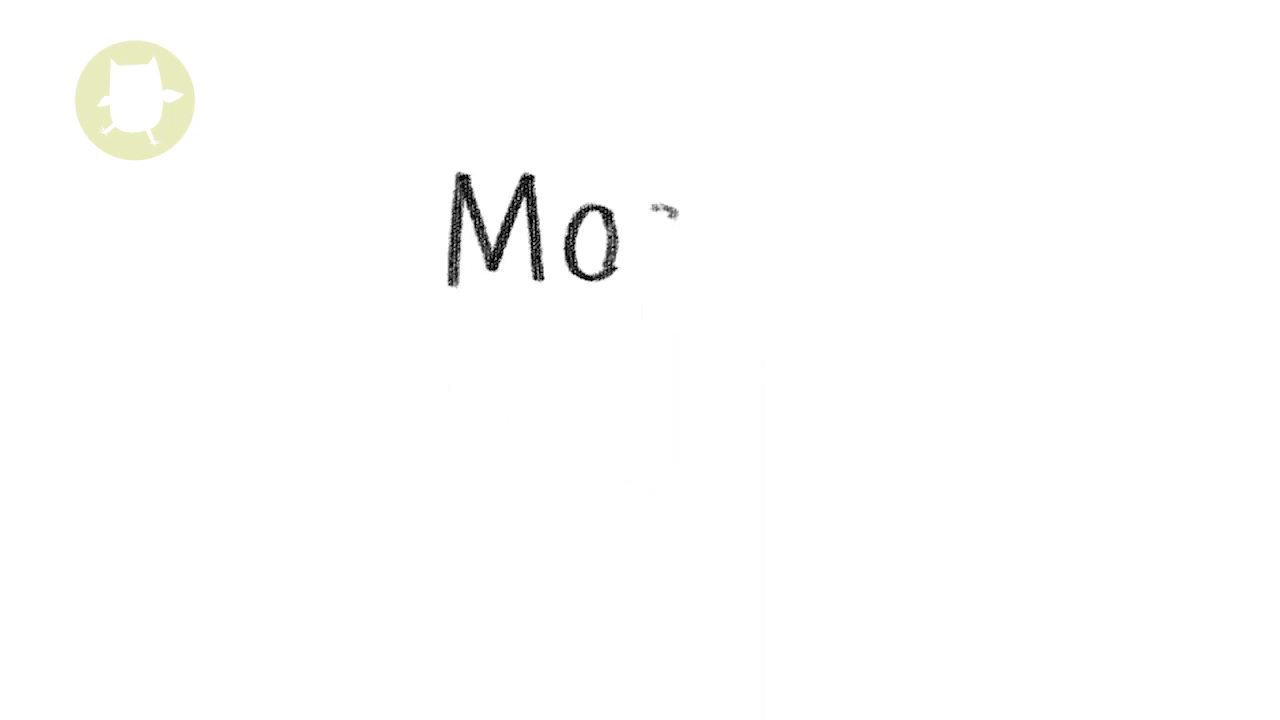
text(de)
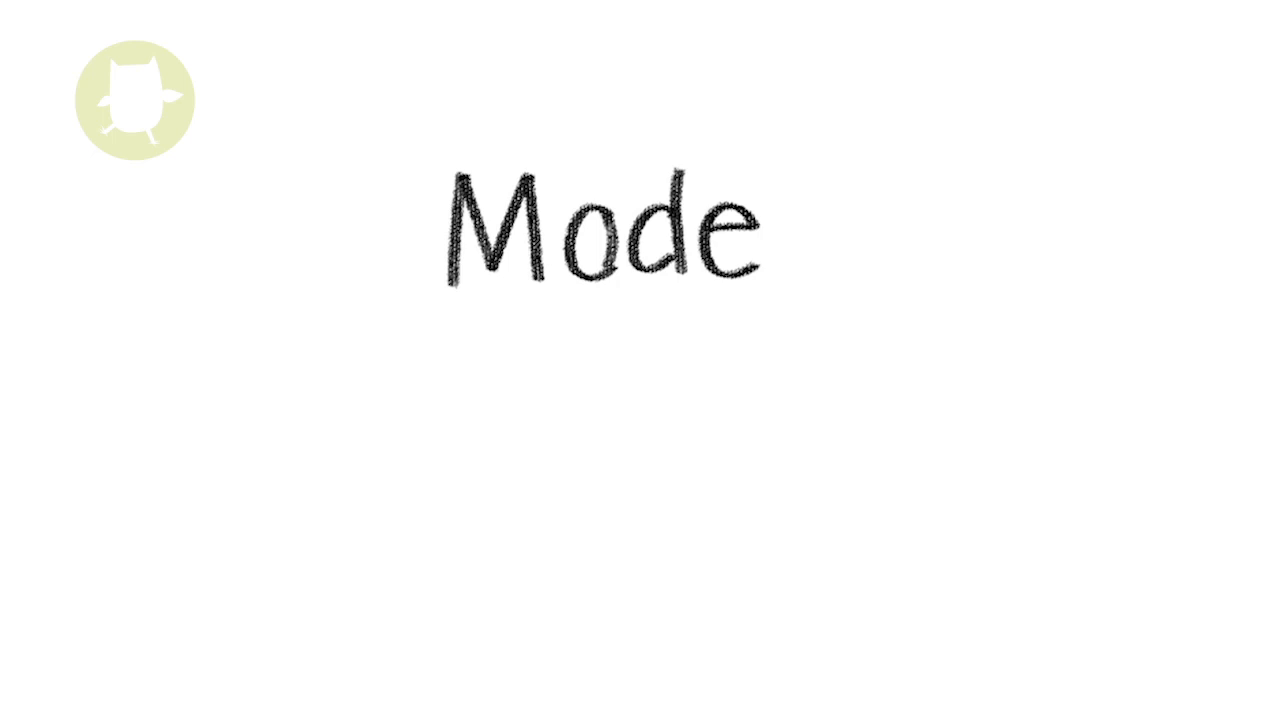